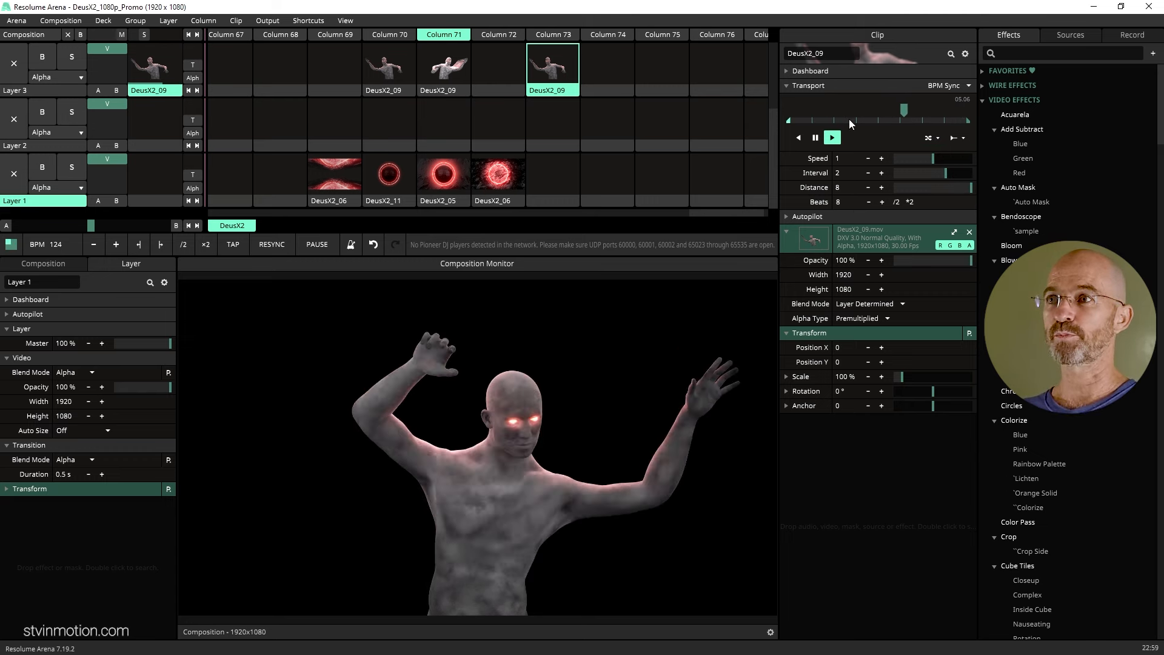
- Find the Flip effect by searching 'flip' and add it with horizontal flipping enabled
text(flip)
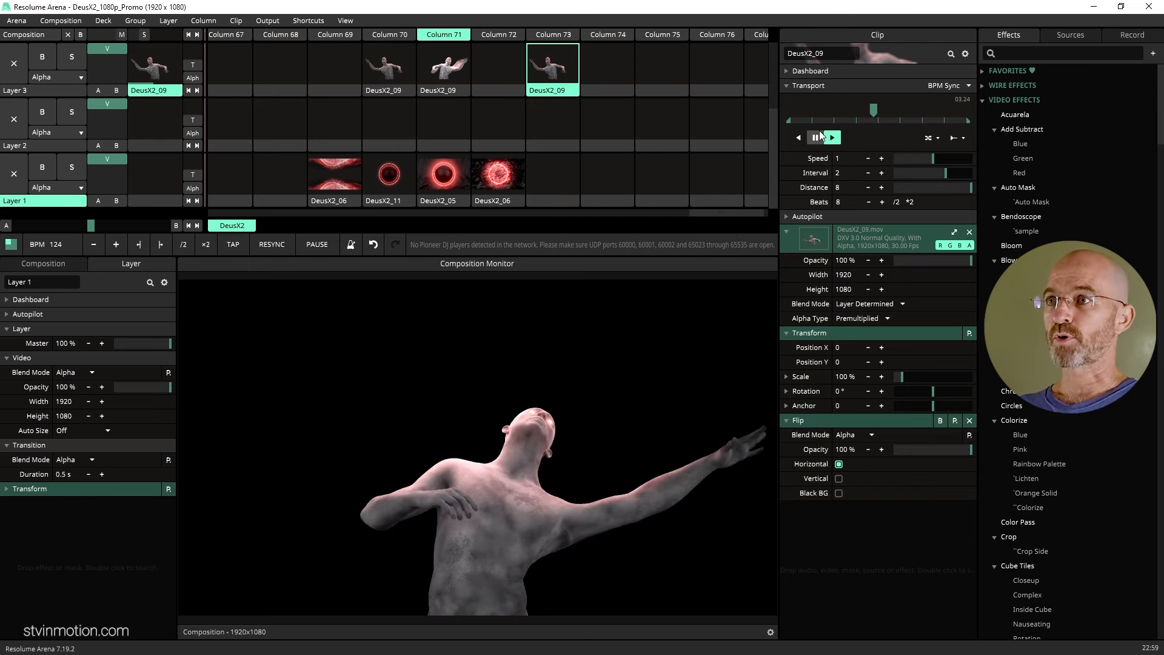
- Toggle the figure's horizontal flipping off and back on
click(830, 137)
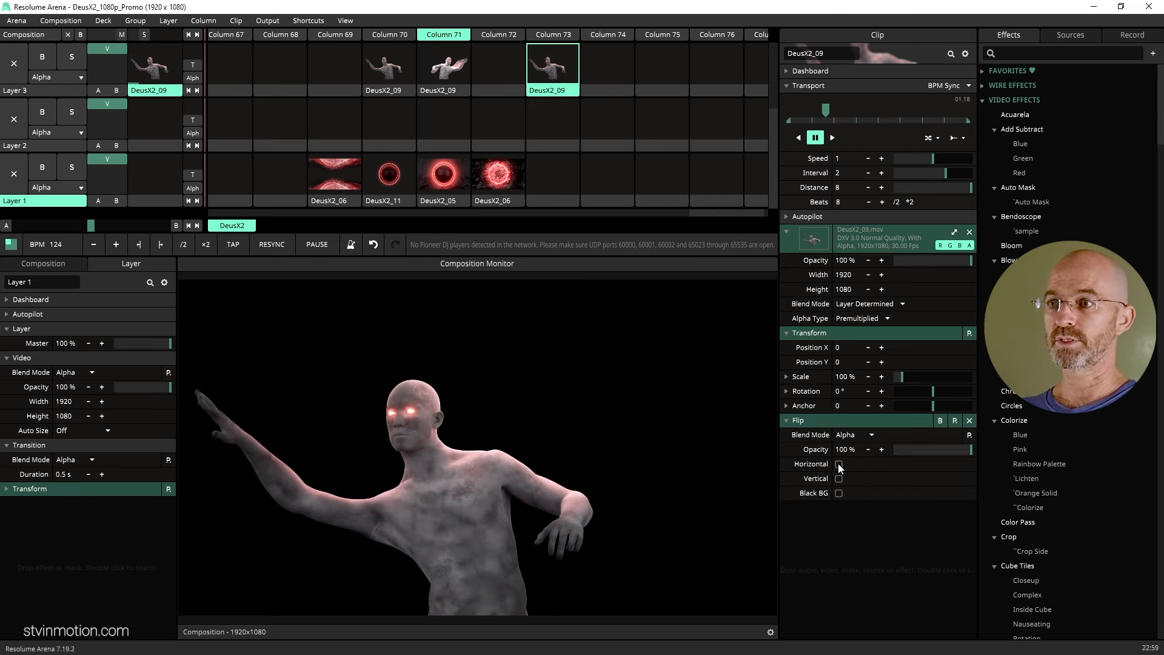
click(839, 465)
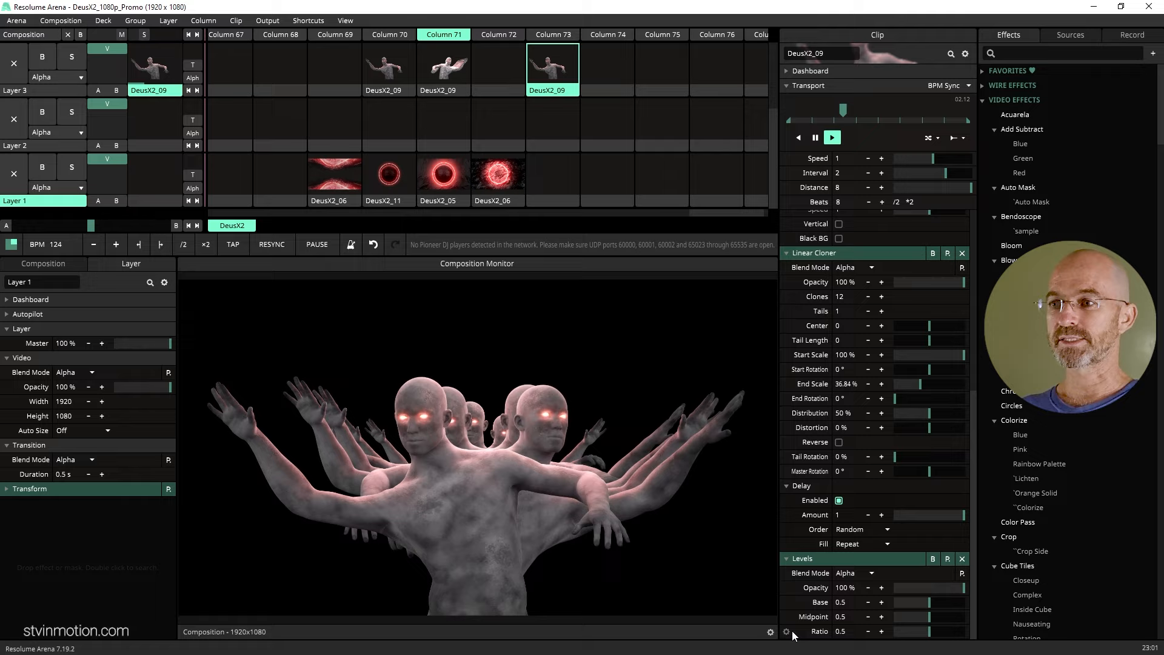
- Animate the Levels Ratio with BPM Sync Envelope over 4 beats
click(784, 632)
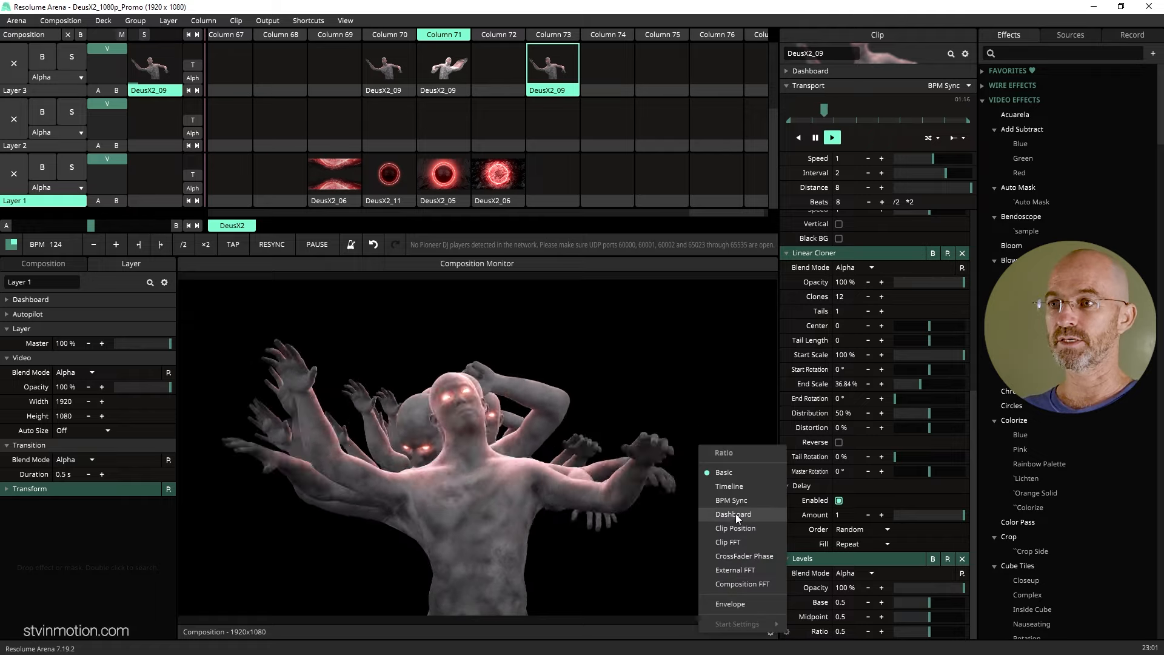
click(730, 500)
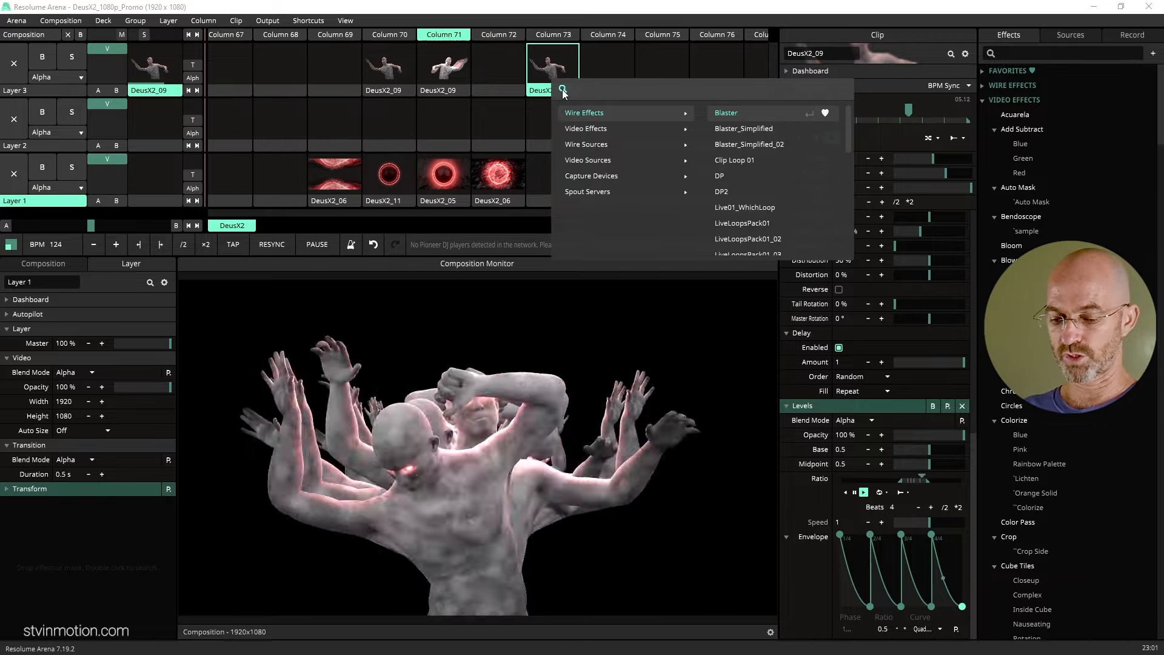
- Add Drop Shadow with its colour settings expanded, then launch DeusX2_06 red ring on layer 1
text(drop)
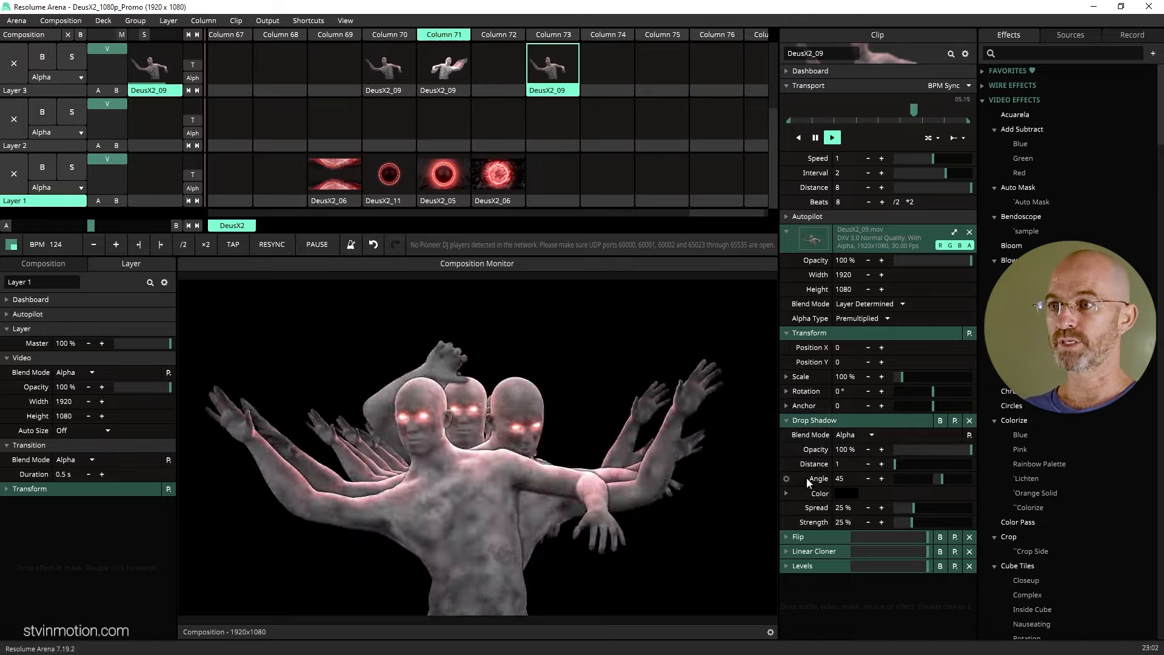
click(845, 493)
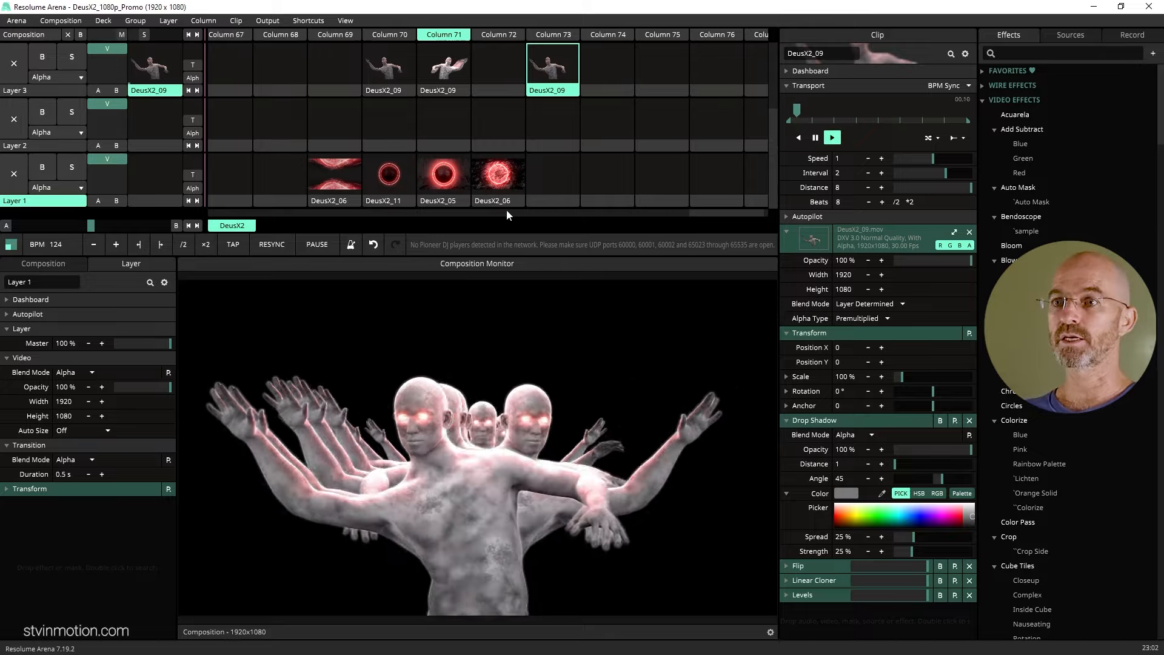
click(498, 174)
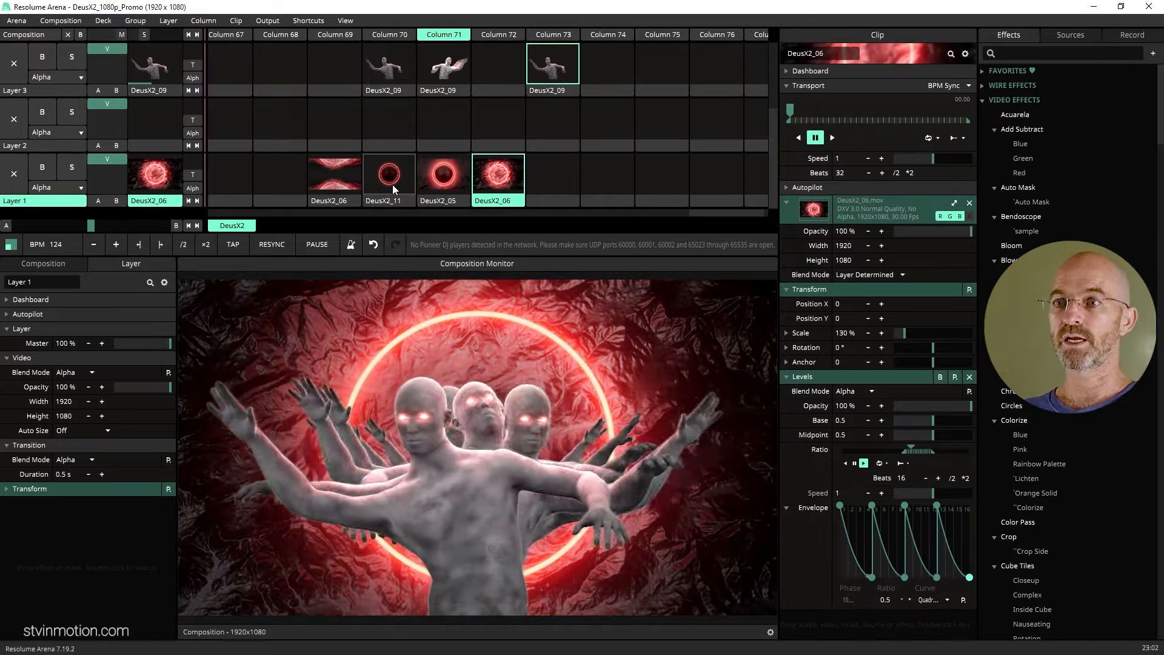
- Play DeusX2_11 thin ring on layer 2, try DeusX2_05, then settle on the red tunnel clip on layer 1
click(388, 178)
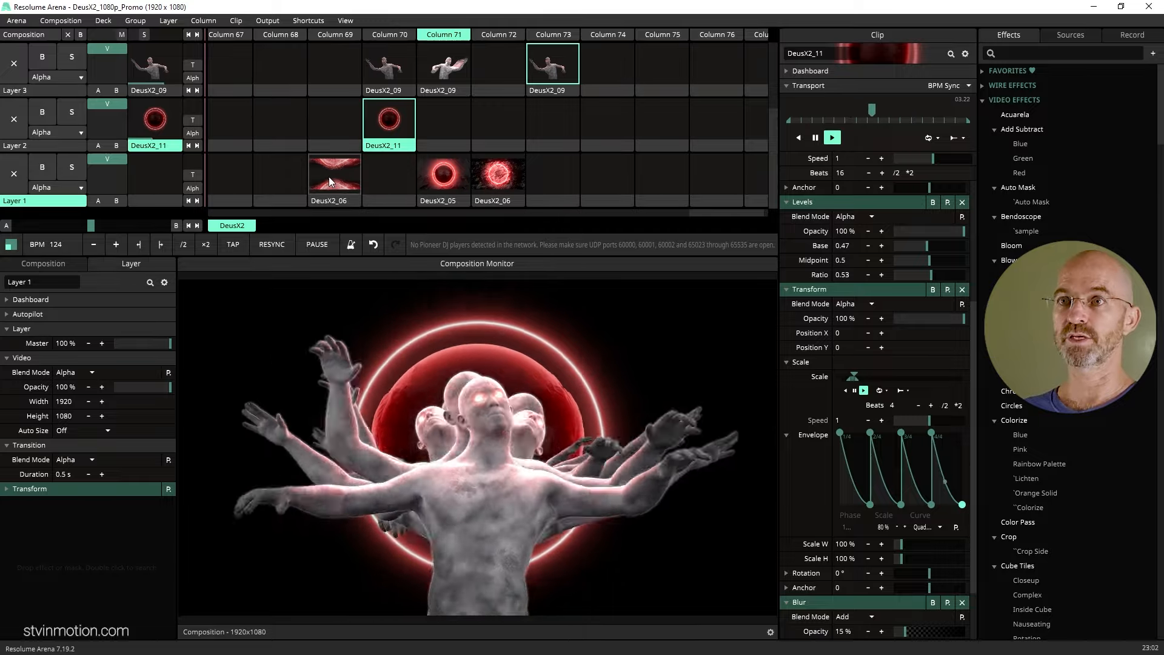
click(444, 176)
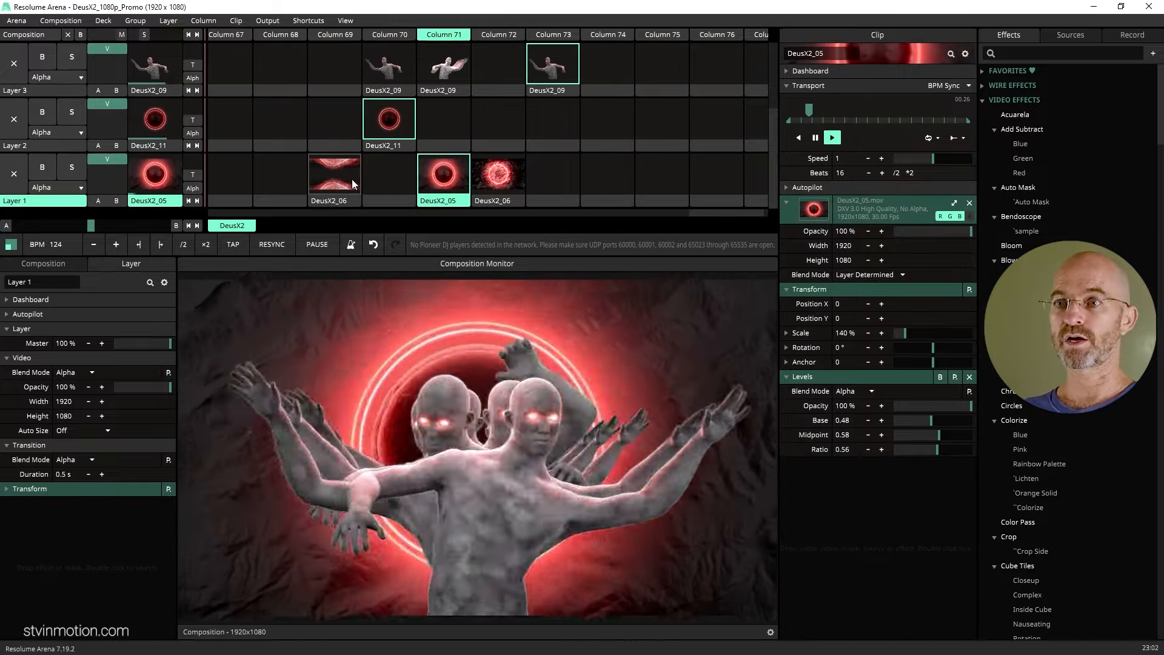
click(333, 173)
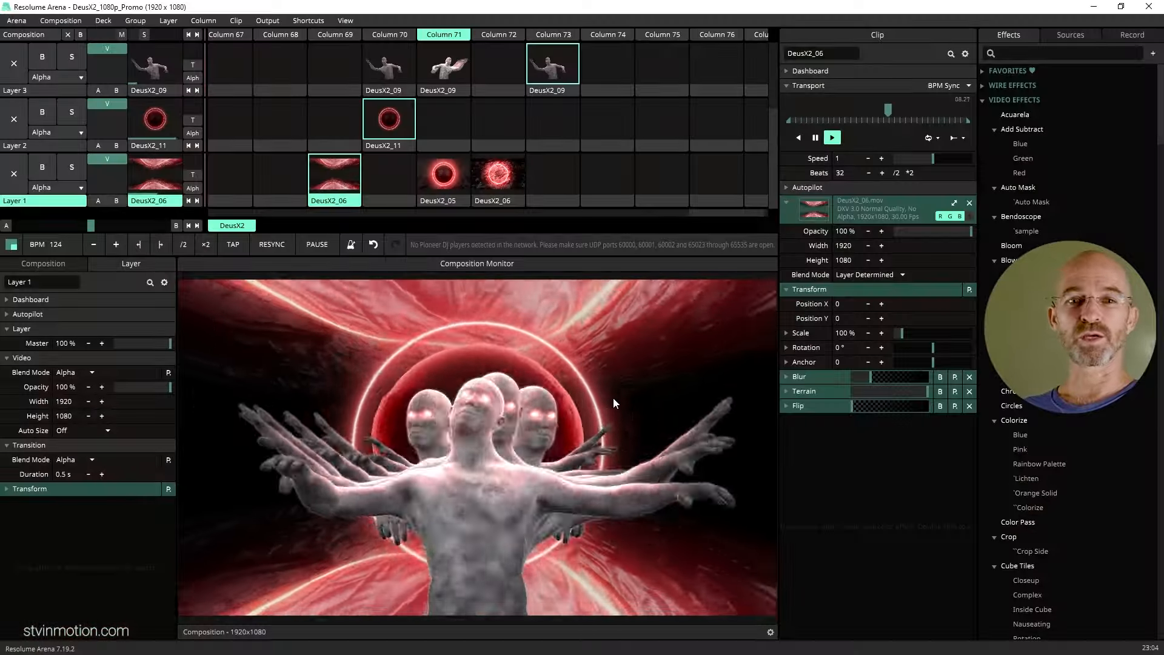